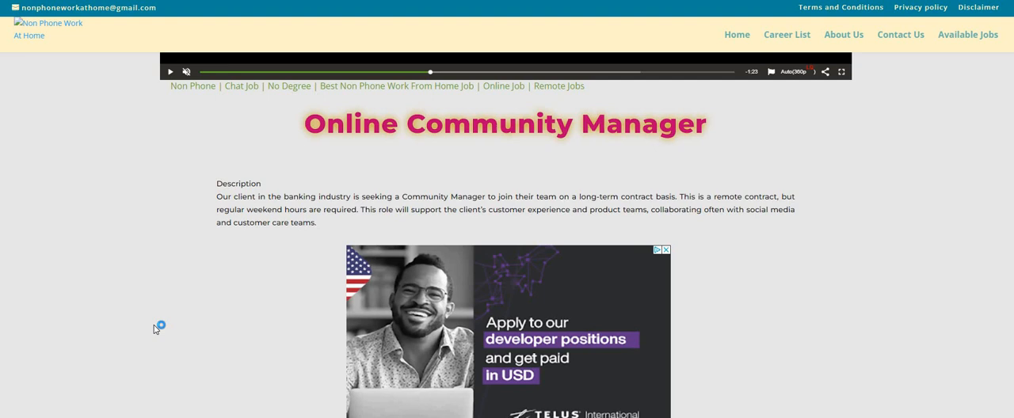
{"action": "mouse_move", "coordinate": [155, 330]}
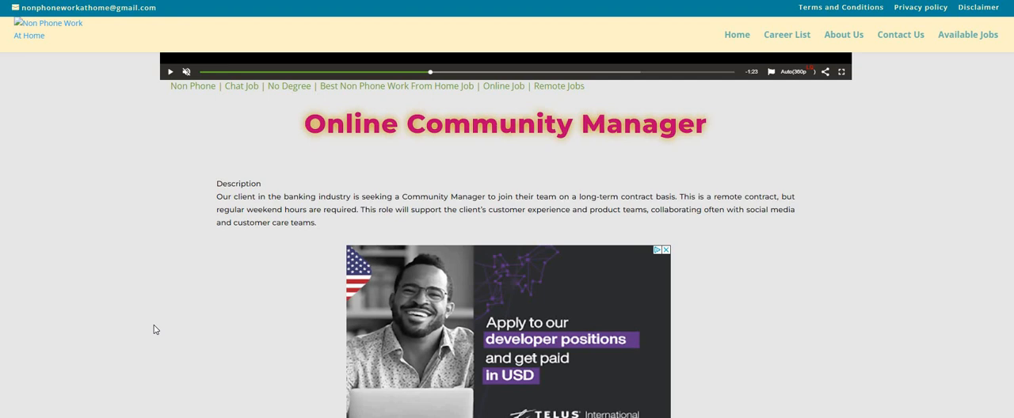
{"action": "mouse_move", "coordinate": [139, 296]}
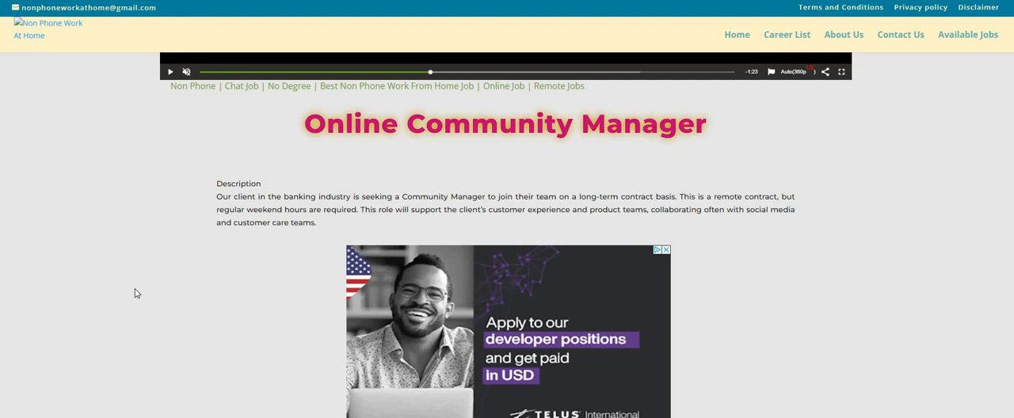
{"action": "mouse_move", "coordinate": [130, 304]}
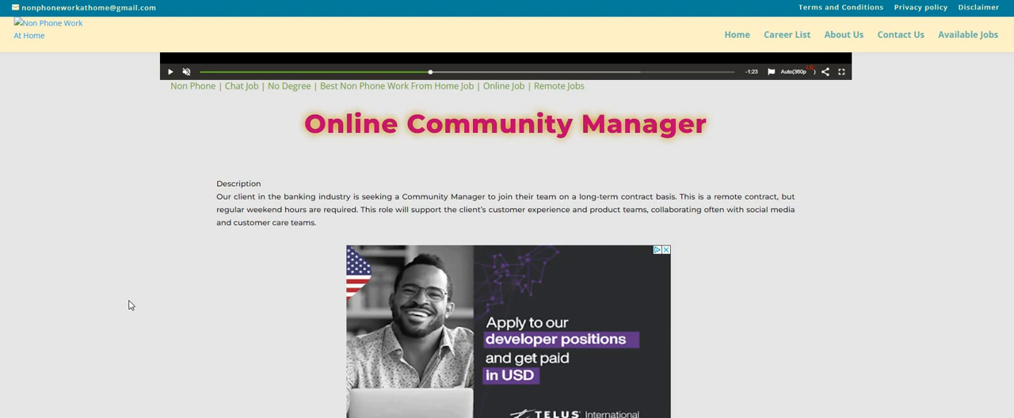
{"action": "mouse_move", "coordinate": [853, 244]}
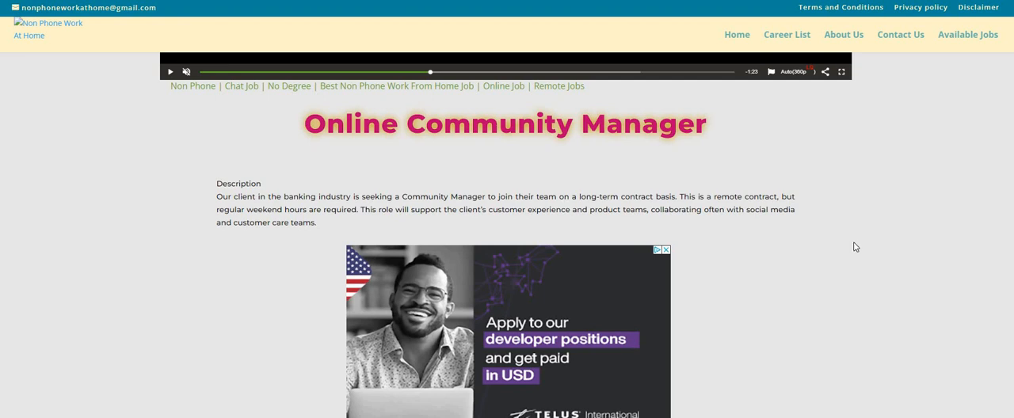
{"action": "mouse_move", "coordinate": [904, 244]}
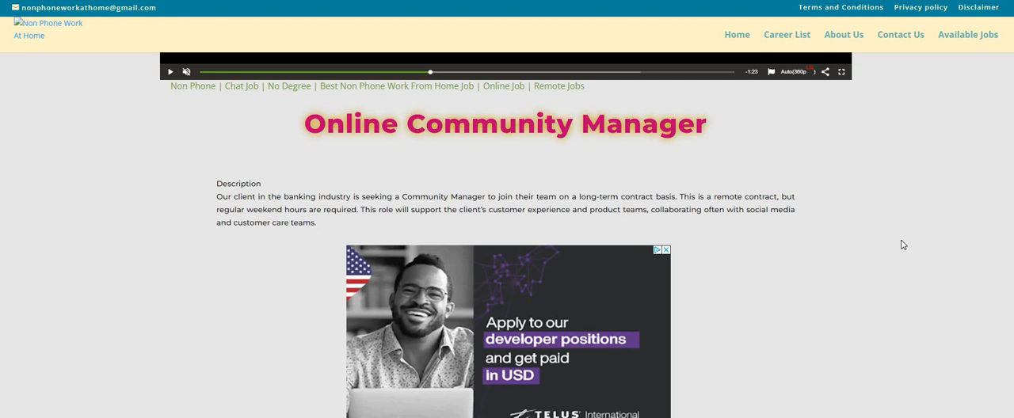
{"action": "mouse_move", "coordinate": [938, 258]}
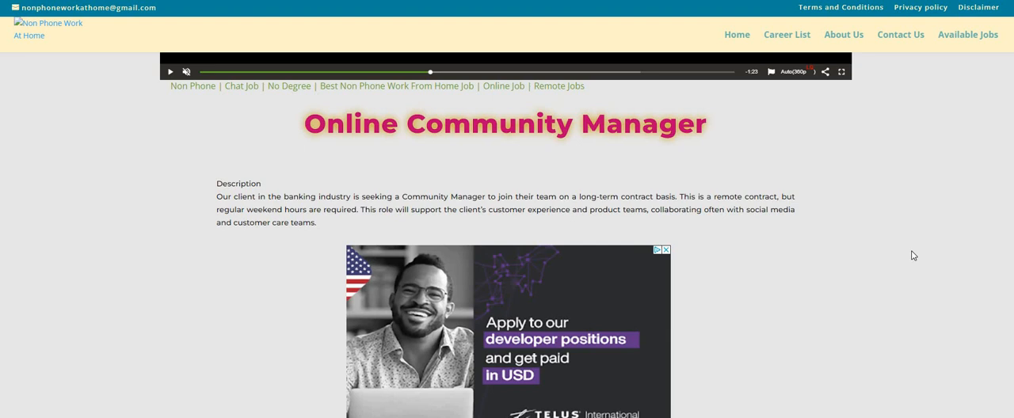
{"action": "mouse_move", "coordinate": [898, 253]}
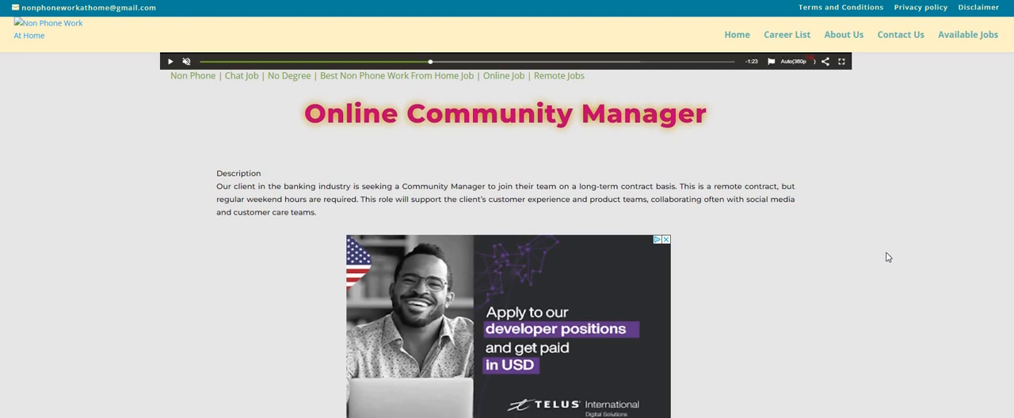
Scroll the Online Community Manager posting down to the Responsibilities list, including Reddit moderation.
{"action": "scroll", "scroll_direction": "down", "scroll_amount": 3}
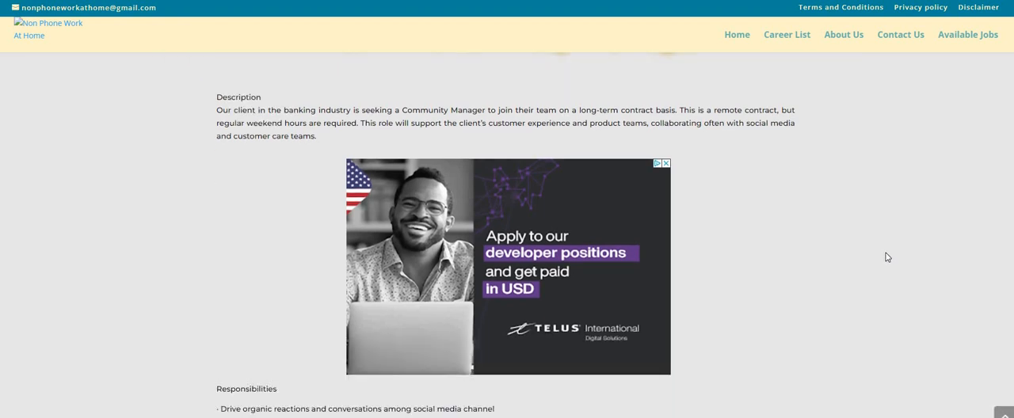
{"action": "mouse_move", "coordinate": [875, 244]}
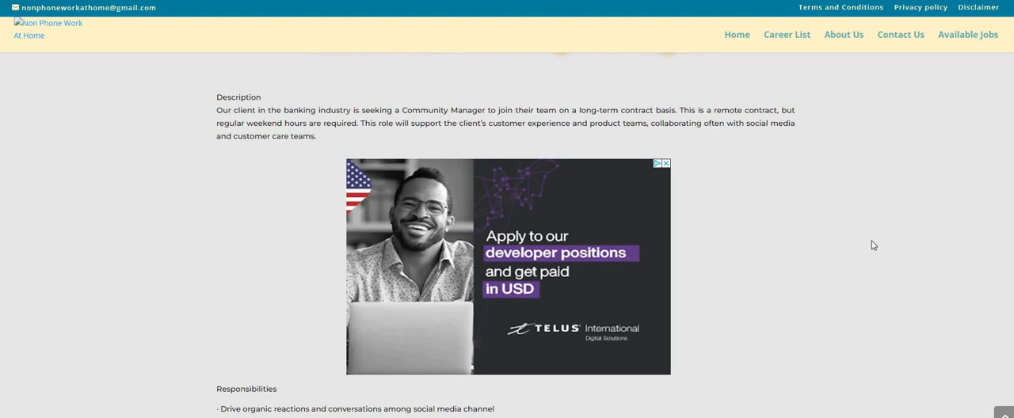
{"action": "scroll", "scroll_direction": "down", "scroll_amount": 3}
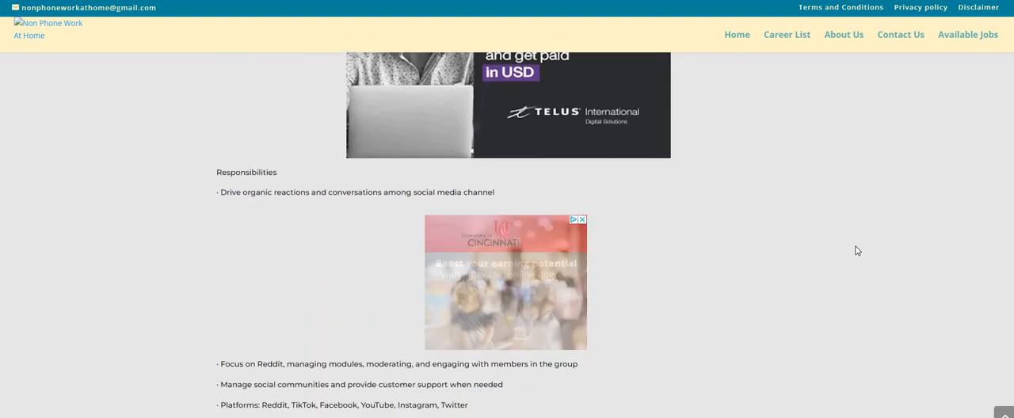
{"action": "scroll", "scroll_direction": "down", "scroll_amount": 3}
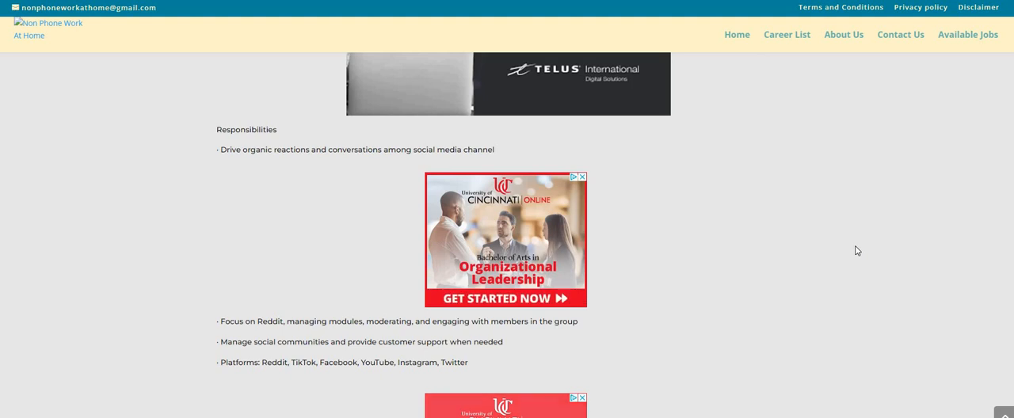
{"action": "mouse_move", "coordinate": [843, 251]}
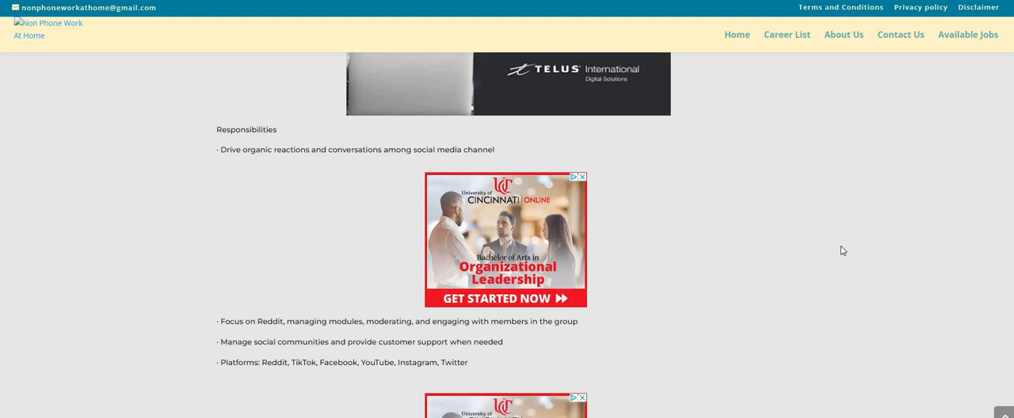
{"action": "scroll", "scroll_direction": "down", "scroll_amount": 3}
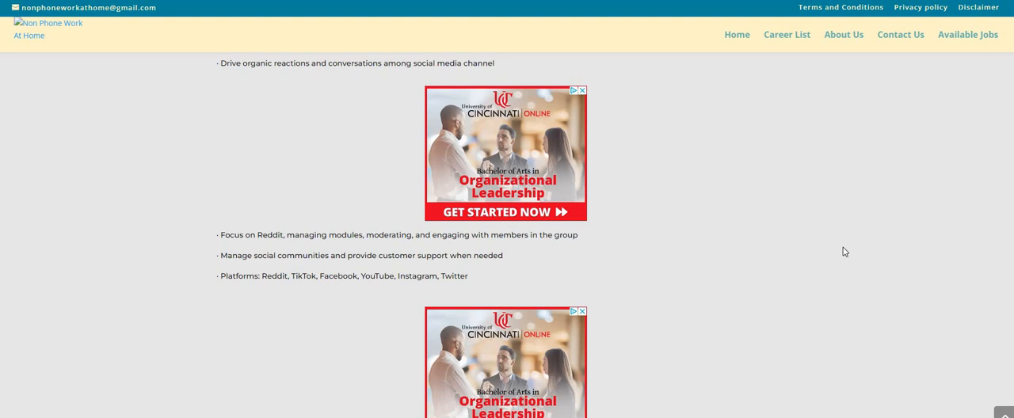
{"action": "mouse_move", "coordinate": [853, 241]}
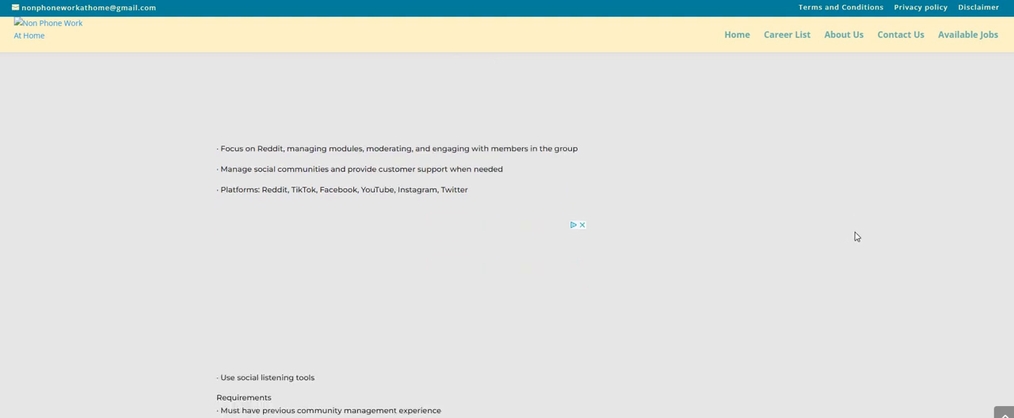
Scroll past the responsibilities until the Requirements heading with Sprinklr experience shows.
{"action": "scroll", "scroll_direction": "down", "scroll_amount": 3}
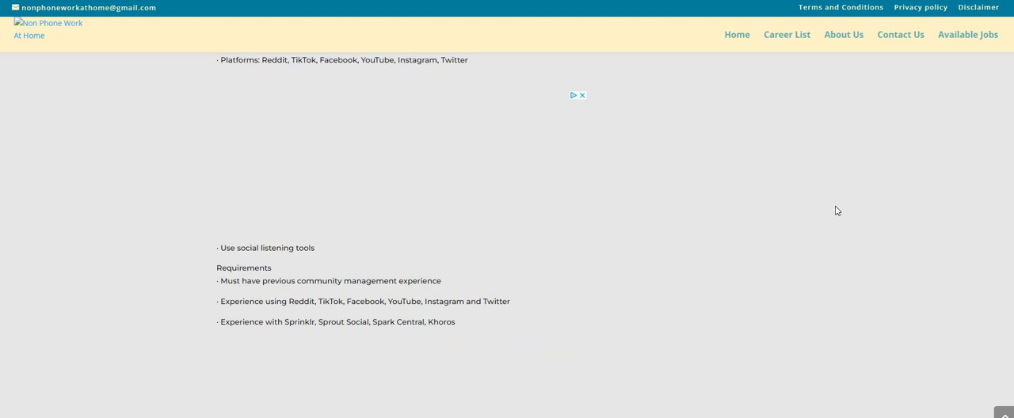
Scroll to the end of the requirements so the APPLY HERE link is visible.
{"action": "scroll", "scroll_direction": "down", "scroll_amount": 3}
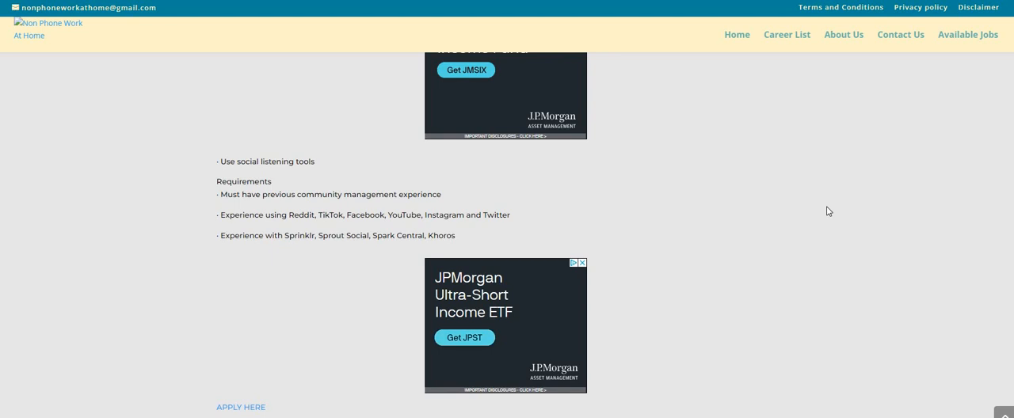
{"action": "mouse_move", "coordinate": [143, 242]}
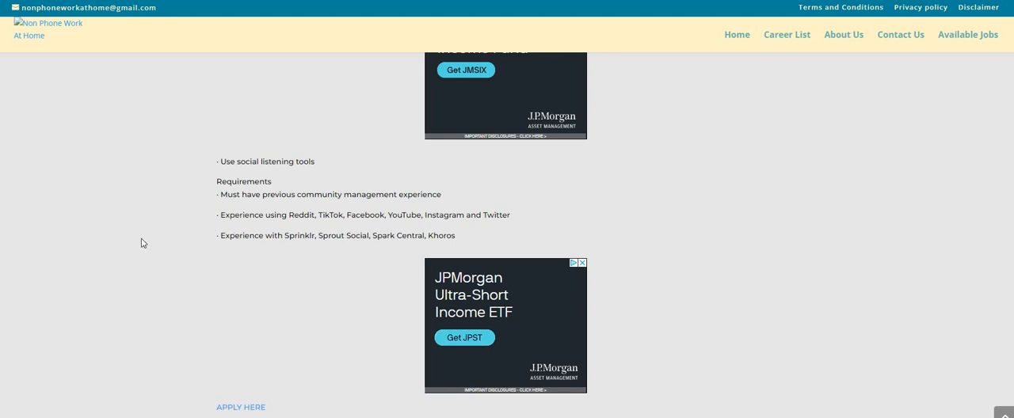
{"action": "mouse_move", "coordinate": [135, 254]}
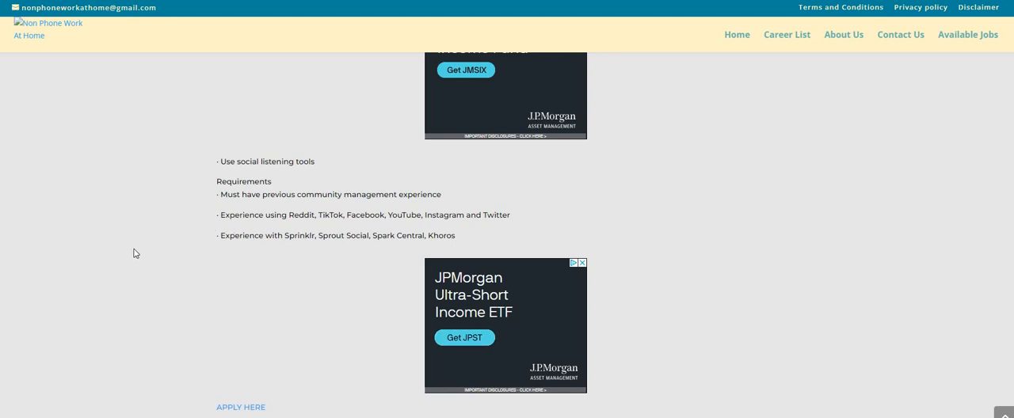
{"action": "mouse_move", "coordinate": [115, 264]}
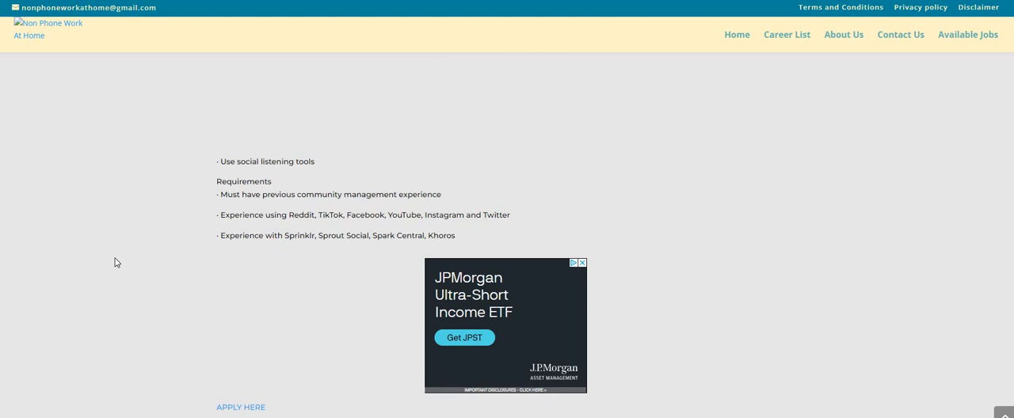
{"action": "left_click", "coordinate": [584, 263]}
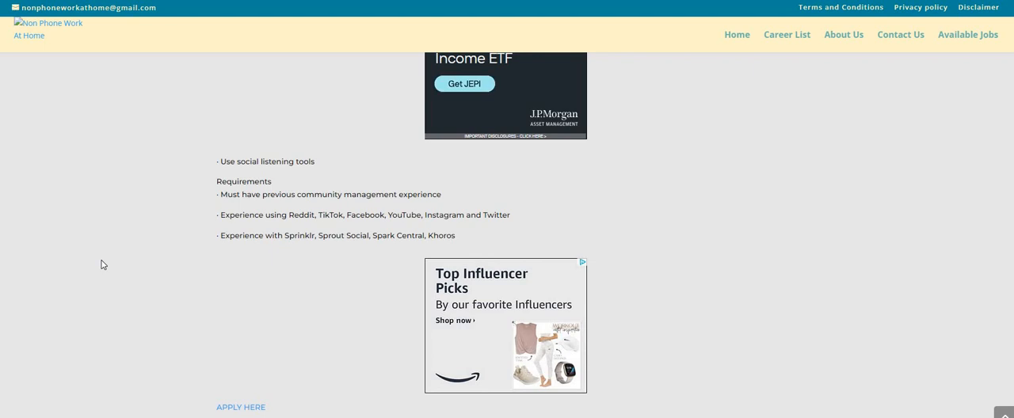
{"action": "mouse_move", "coordinate": [95, 273]}
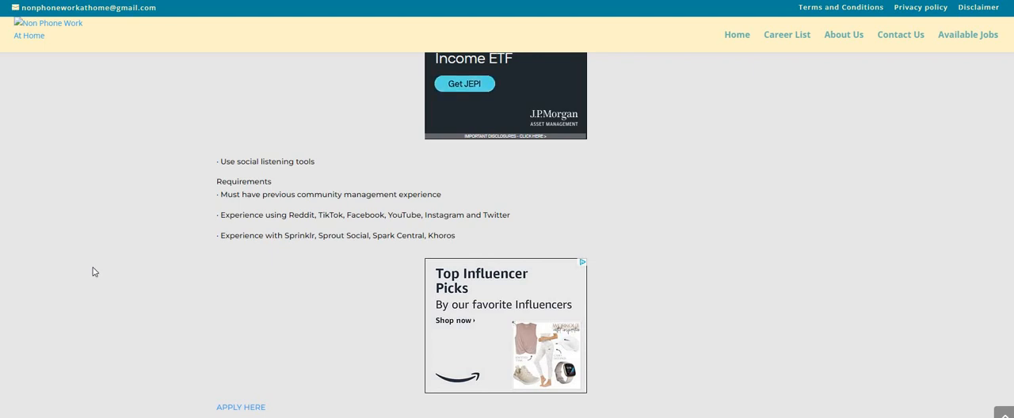
{"action": "mouse_move", "coordinate": [174, 349]}
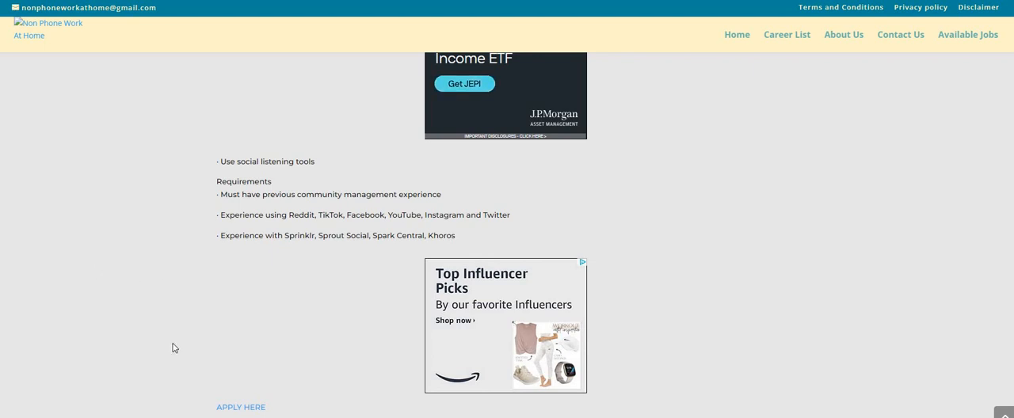